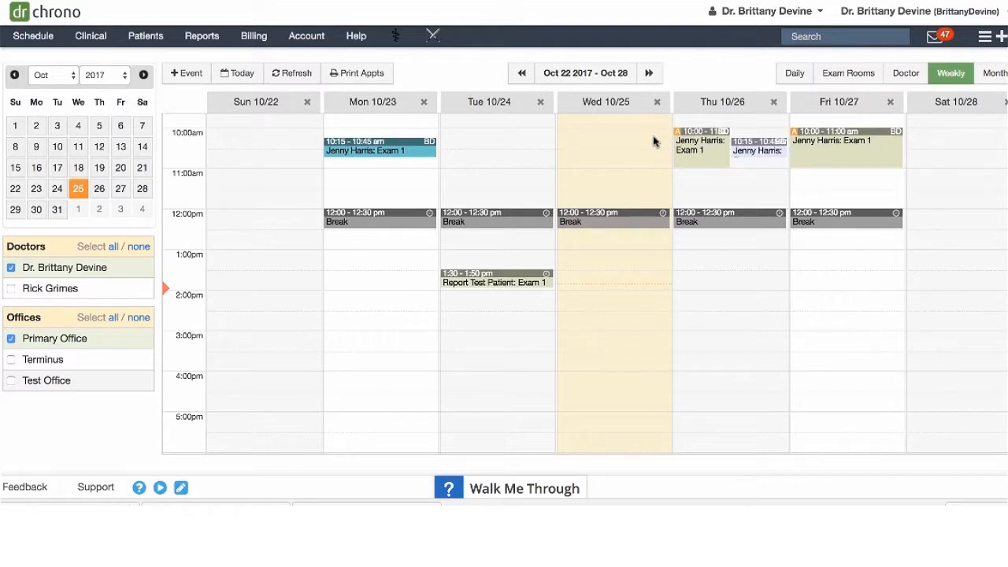
Step: Open the Billing dropdown in DrChrono's top navigation bar
left_click(254, 35)
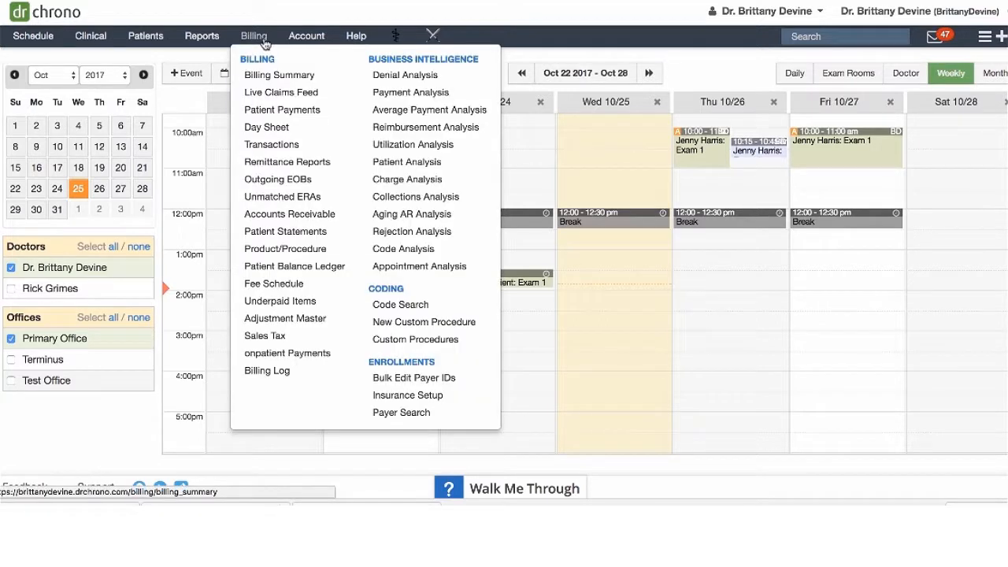
mouse_move(282, 196)
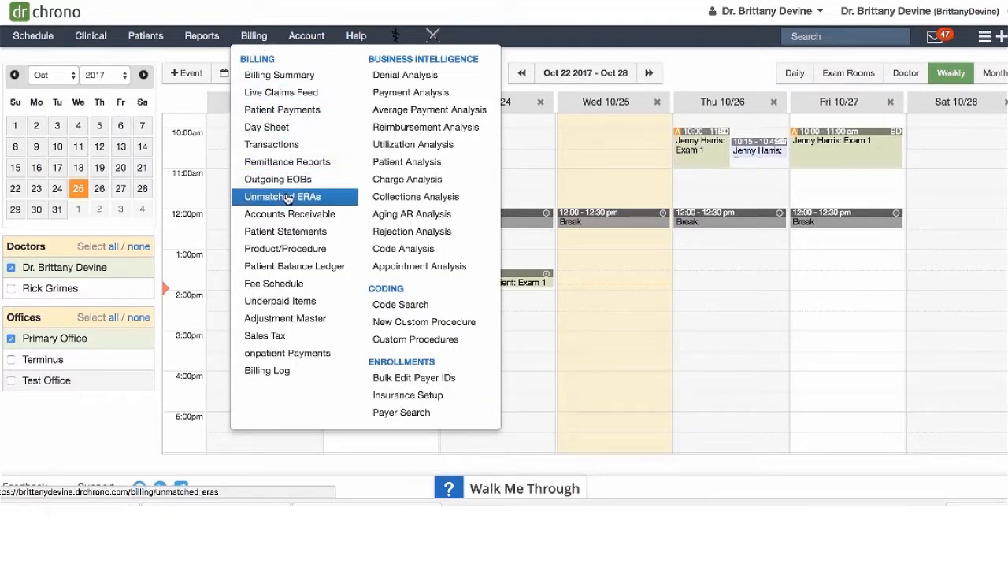
Step: Go to the Unmatched ERAs page from the Billing menu
left_click(282, 196)
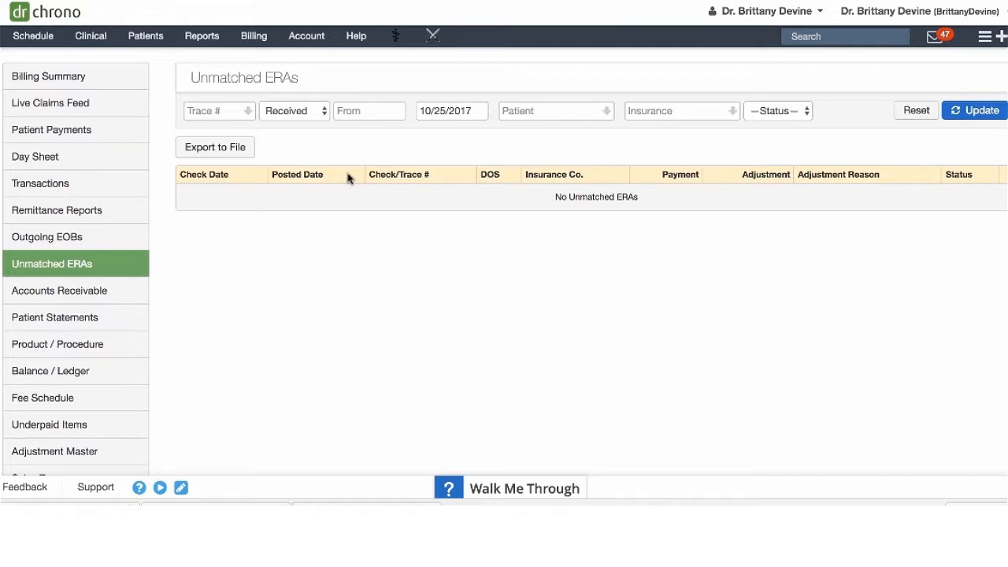
mouse_move(888, 227)
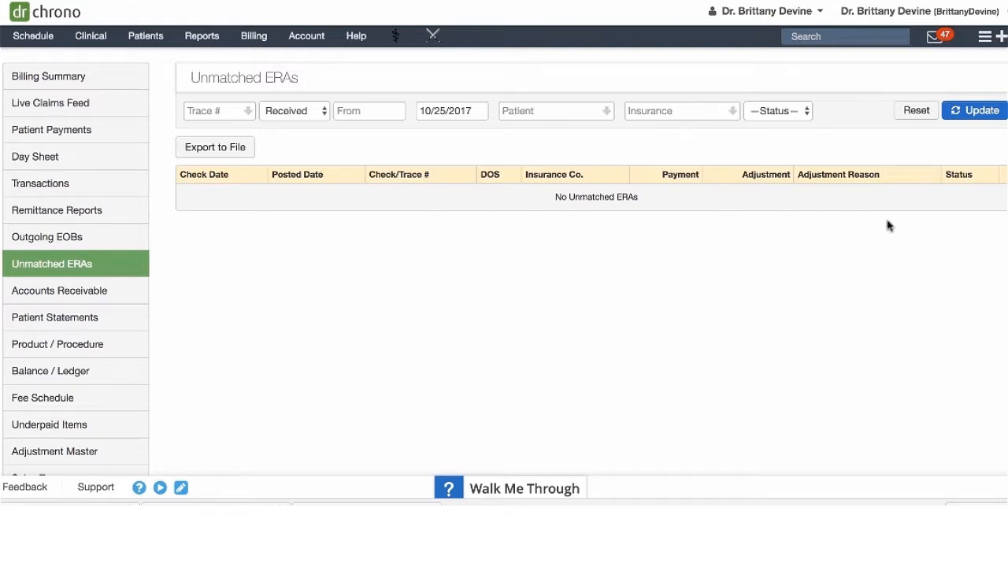
mouse_move(949, 210)
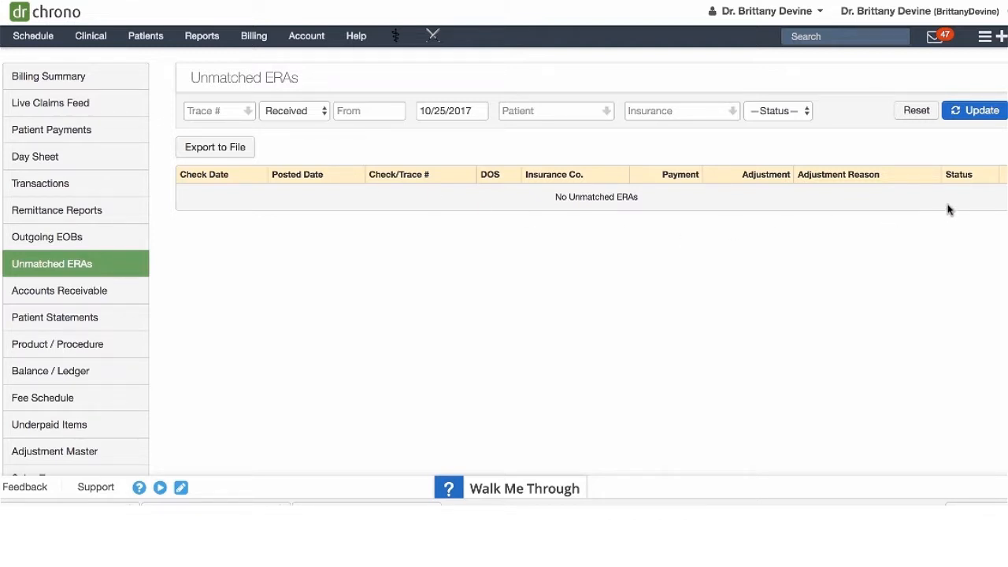